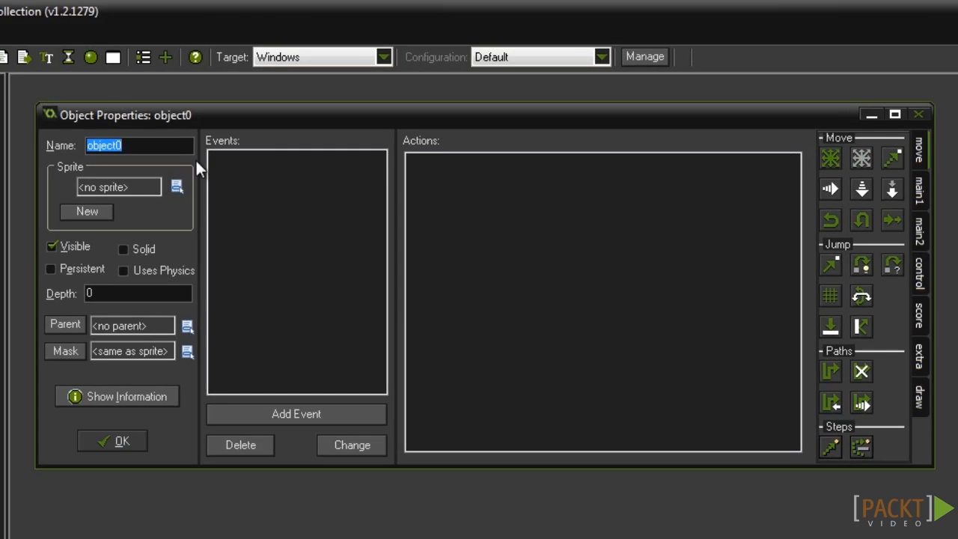
Name the object obj_Player and bring up the event chooser.
type("obj_Player")
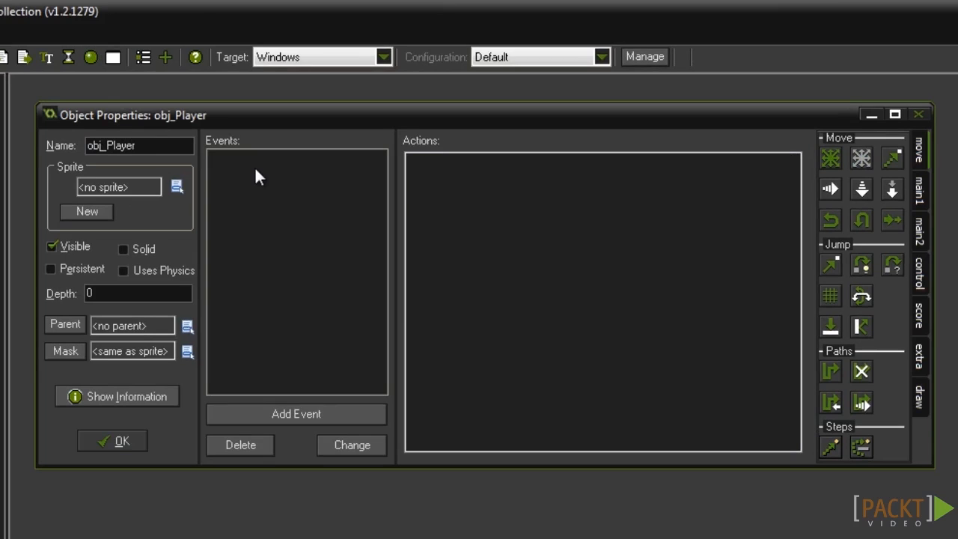
left_click(295, 413)
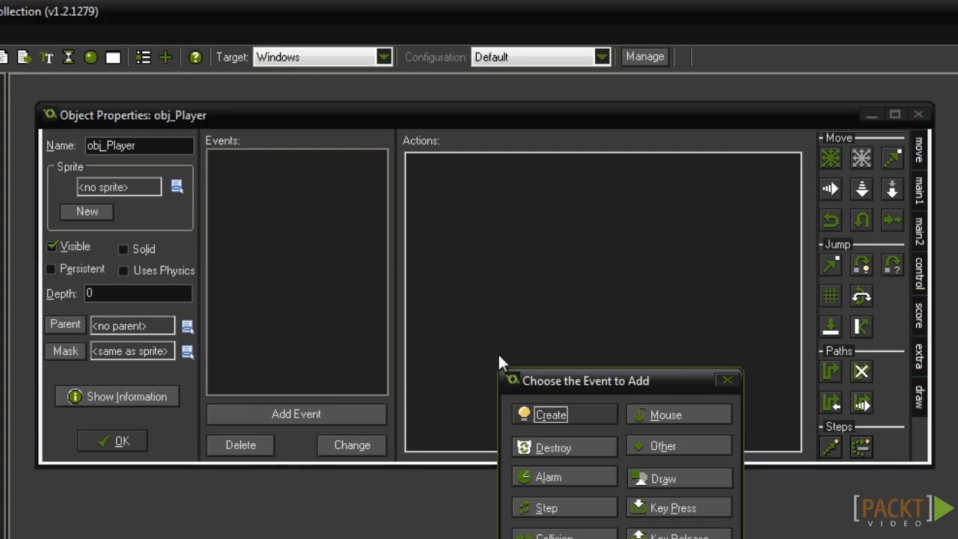
Add a Create event to obj_Player.
left_click(550, 414)
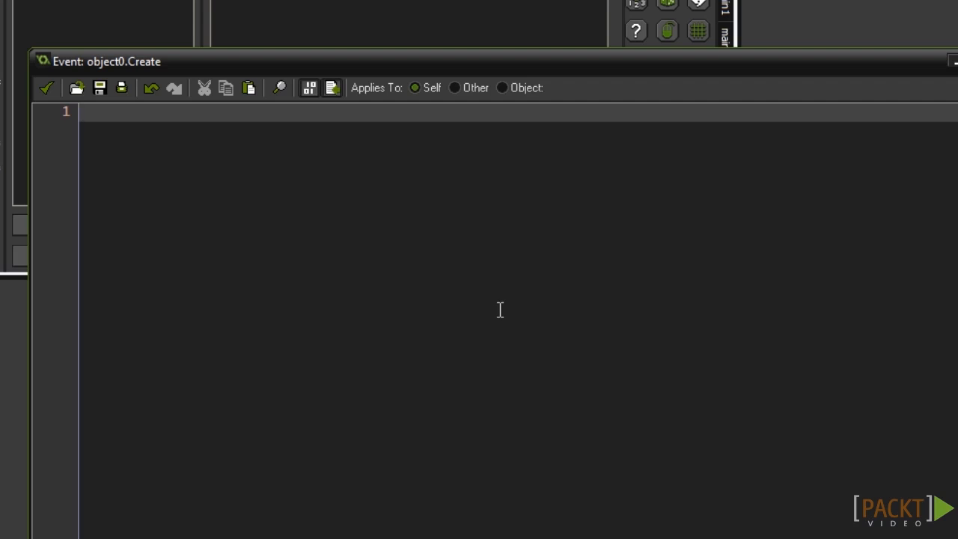
Write key_right=vk_right, key_left=vk_left and key_jump=vk_space in the Create code.
type("key_")
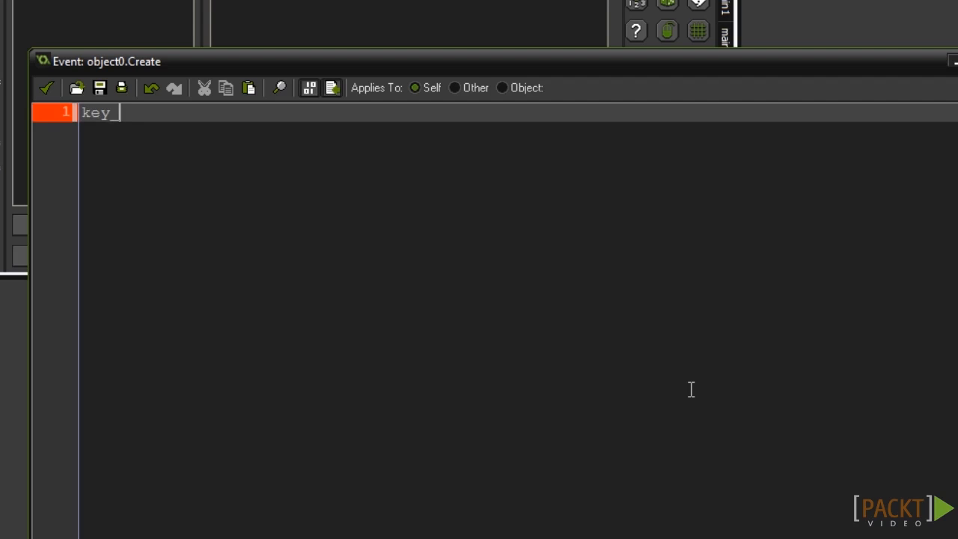
type("right=vk_r")
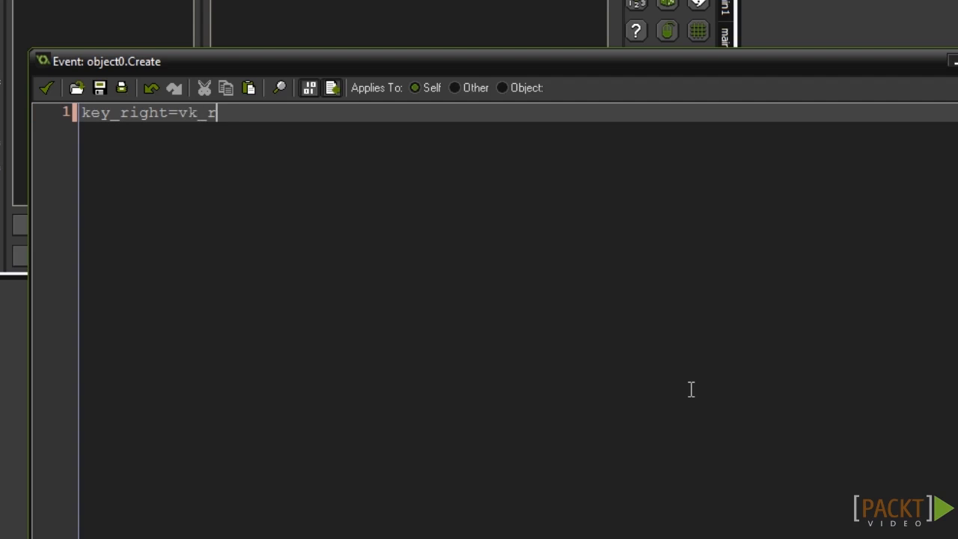
type("ight;")
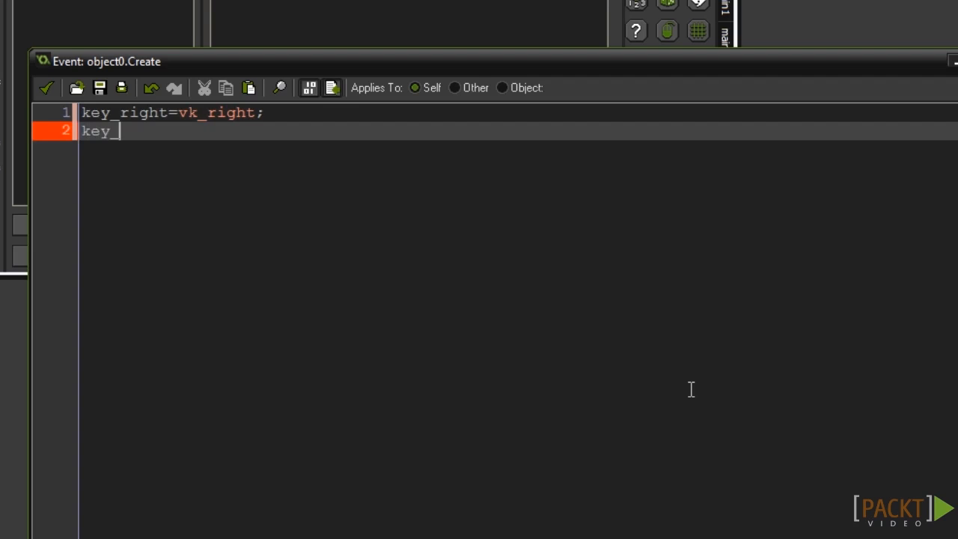
type("left=vk_left;")
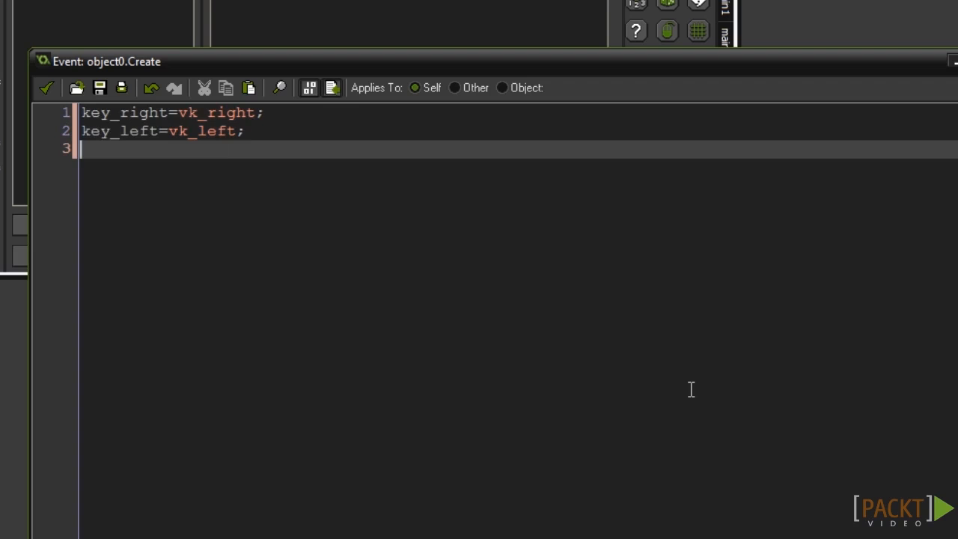
type("key")
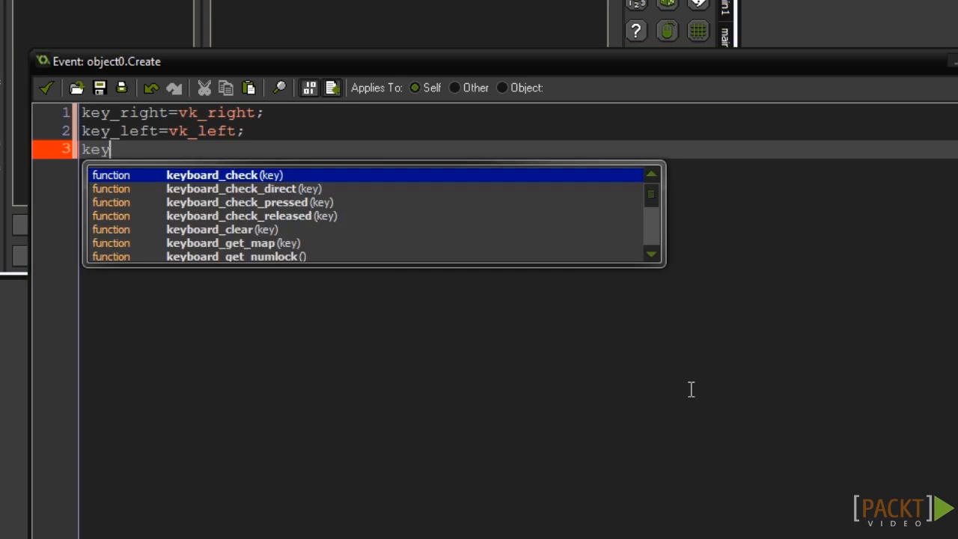
type("_jump")
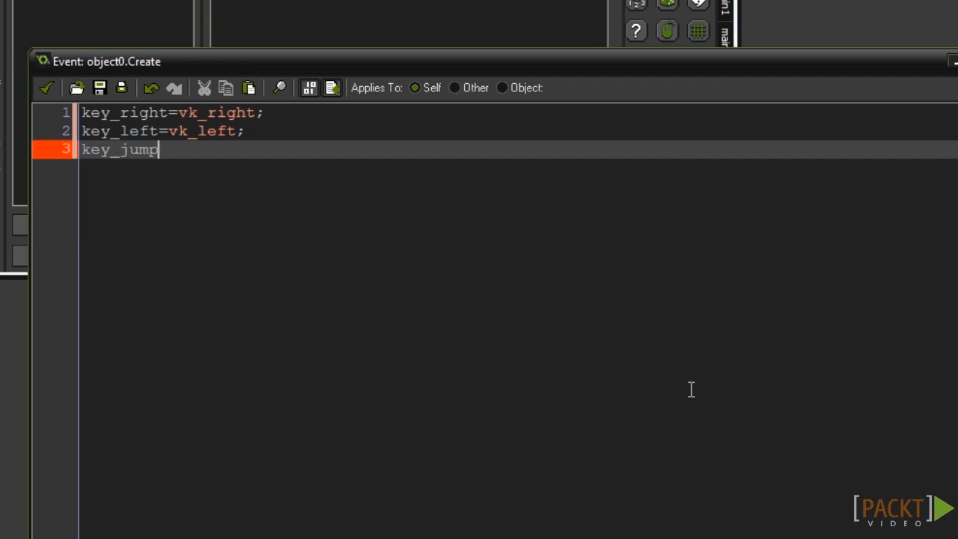
type("=vk_space")
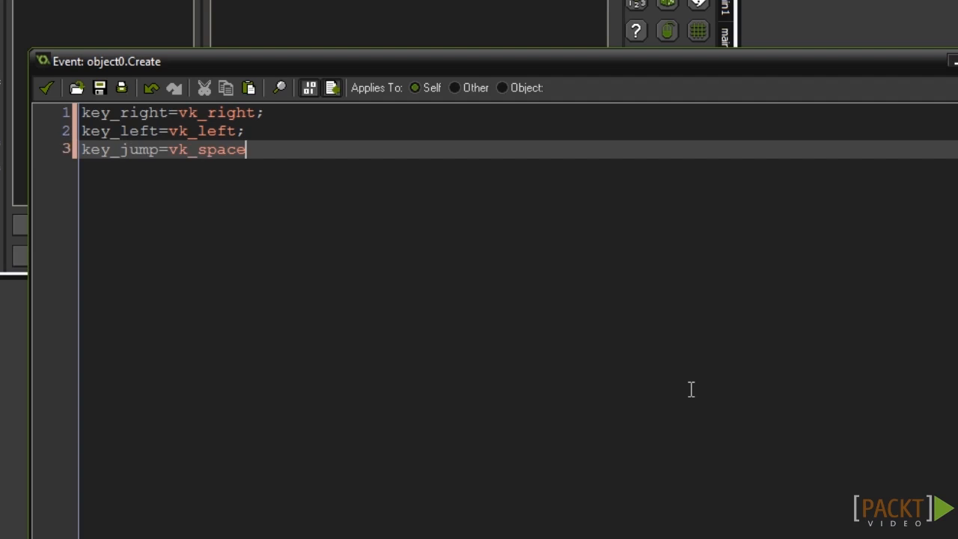
type(";")
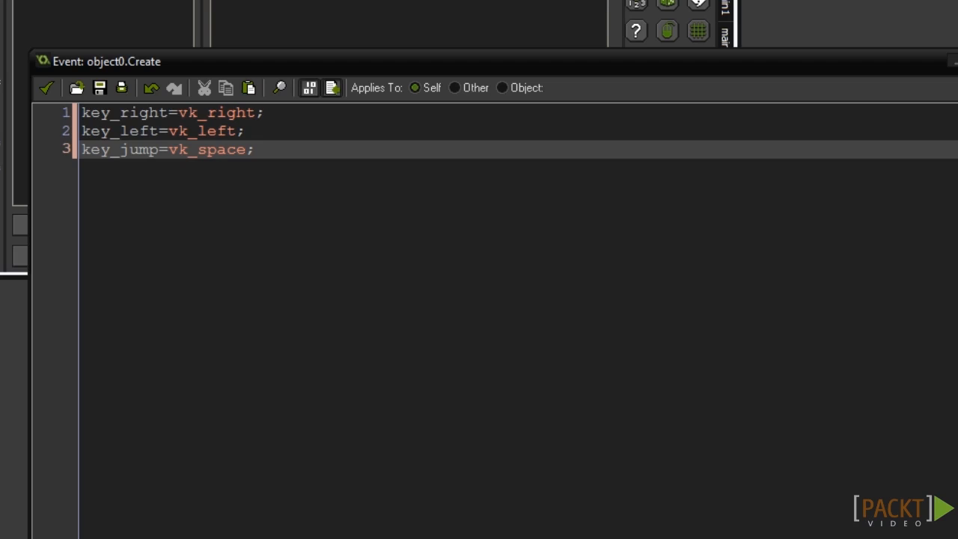
type("s")
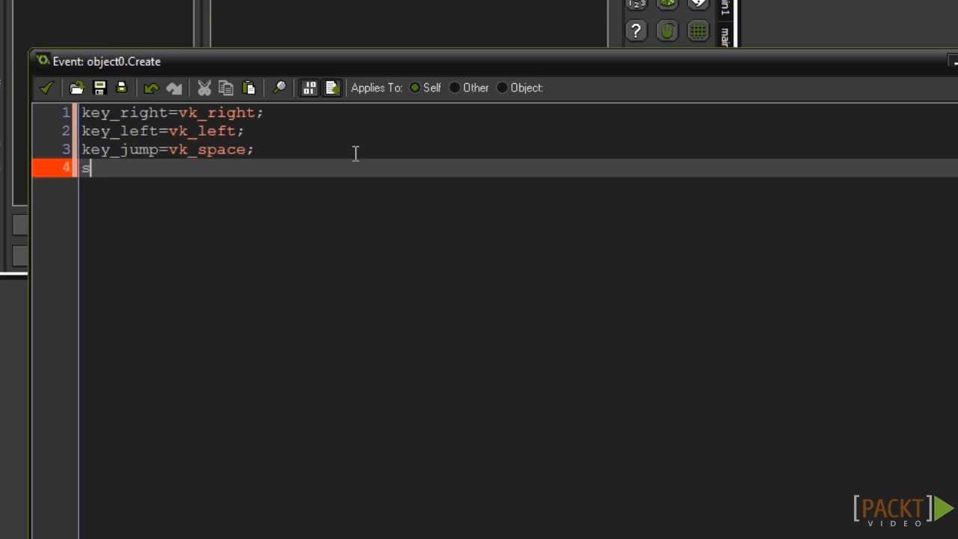
Write stat_spd=0, stat_max_spd=8, stat_accel=1 and stat_deccel=1 in the Create code.
type("tat_spd")
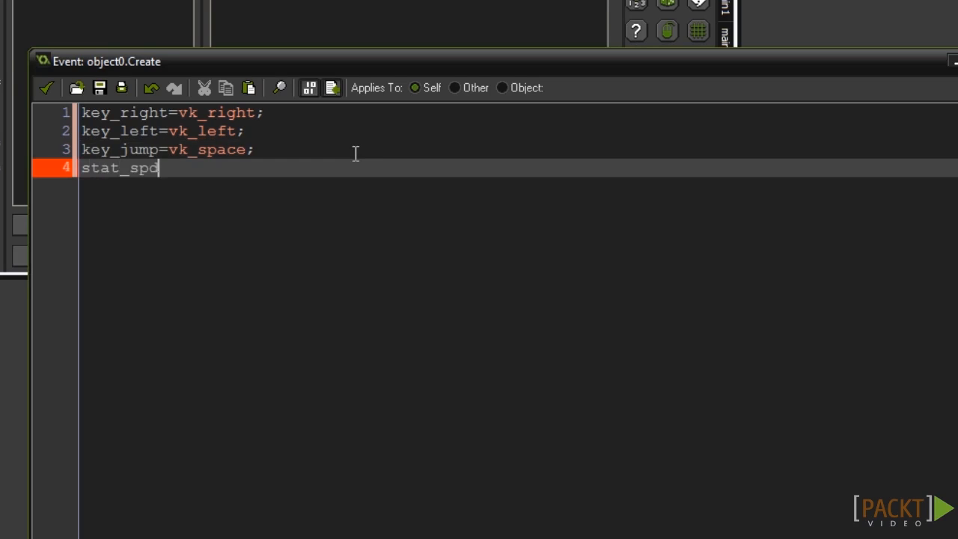
type("=0;")
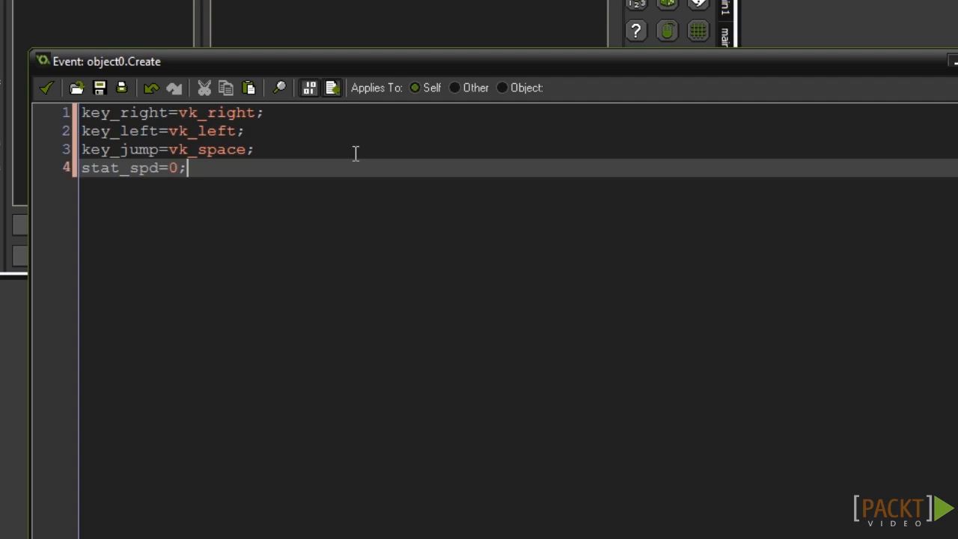
type("s")
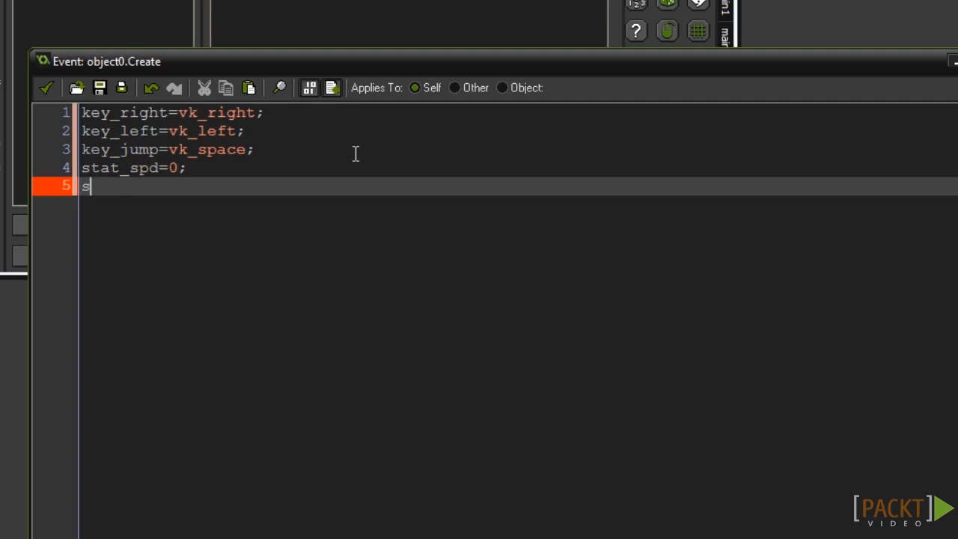
type("tat_max")
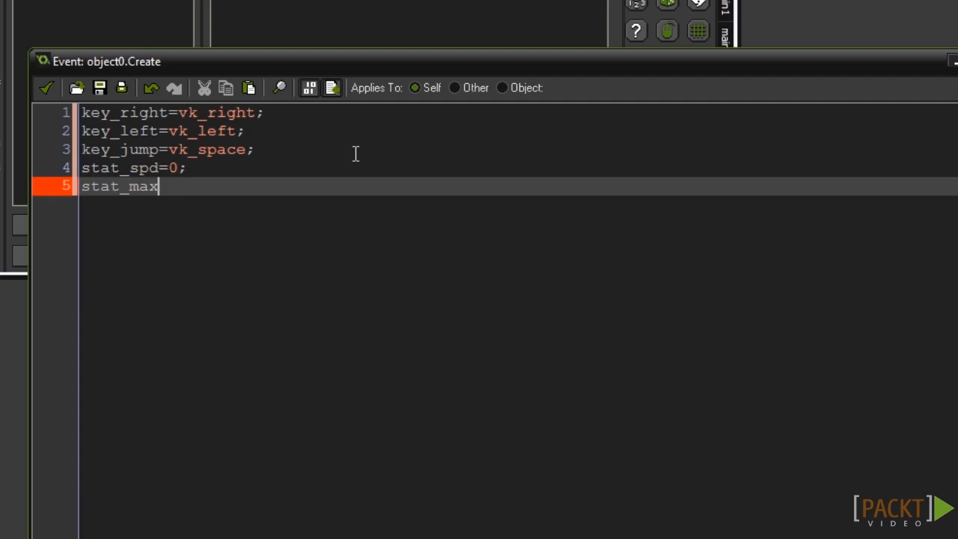
type("_spd=")
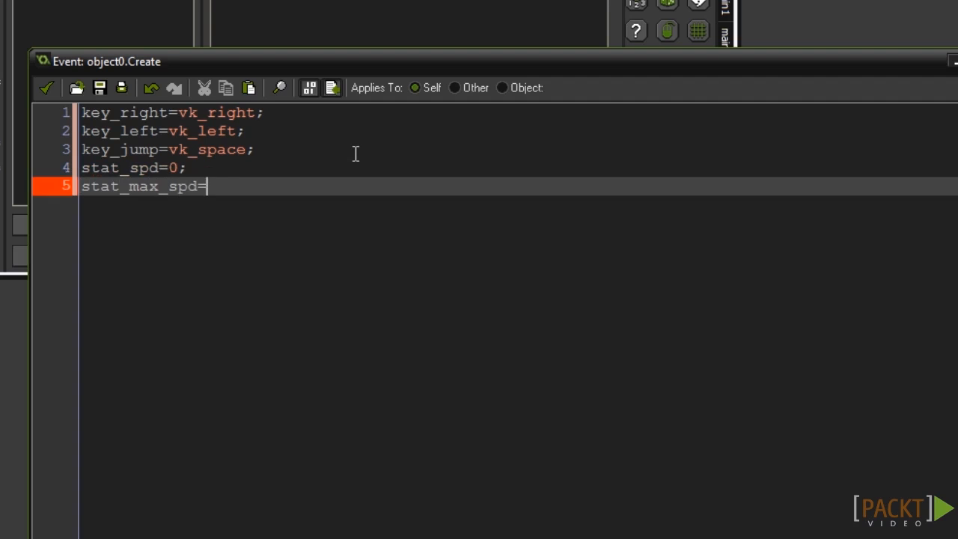
type("8;")
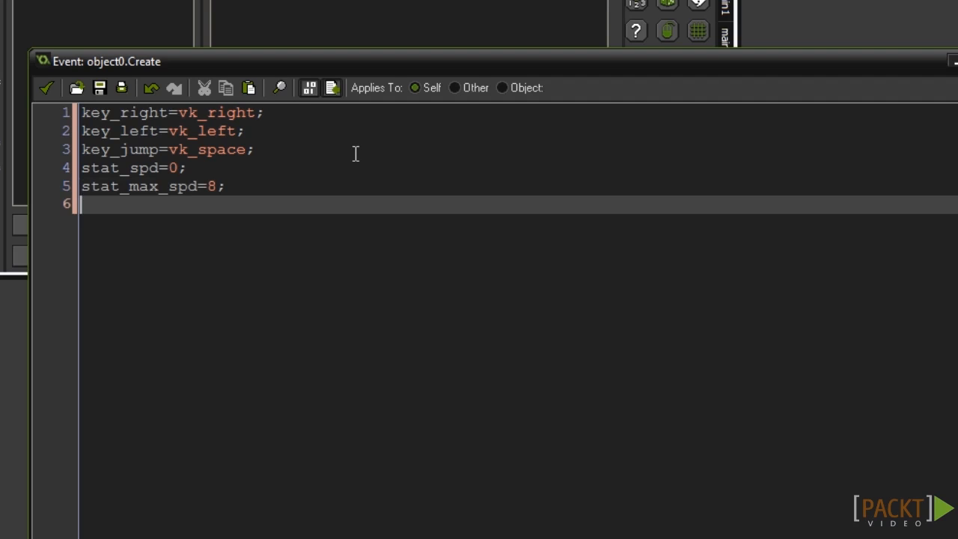
type("stat_acce")
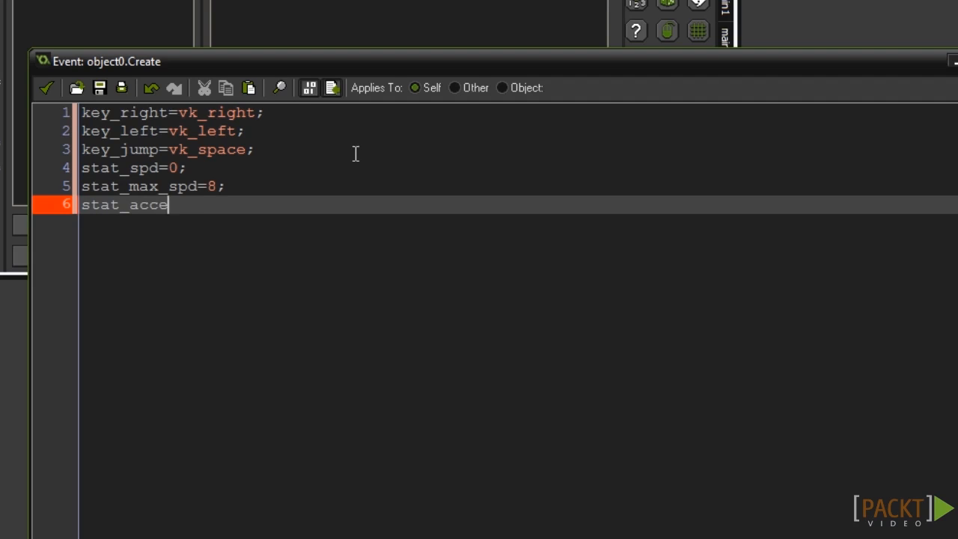
type("l=1;")
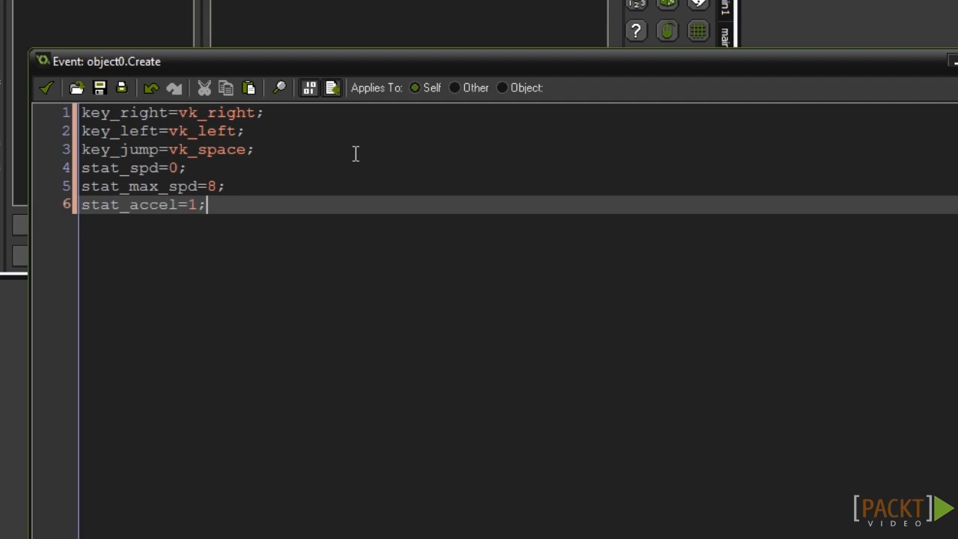
type("stat_d")
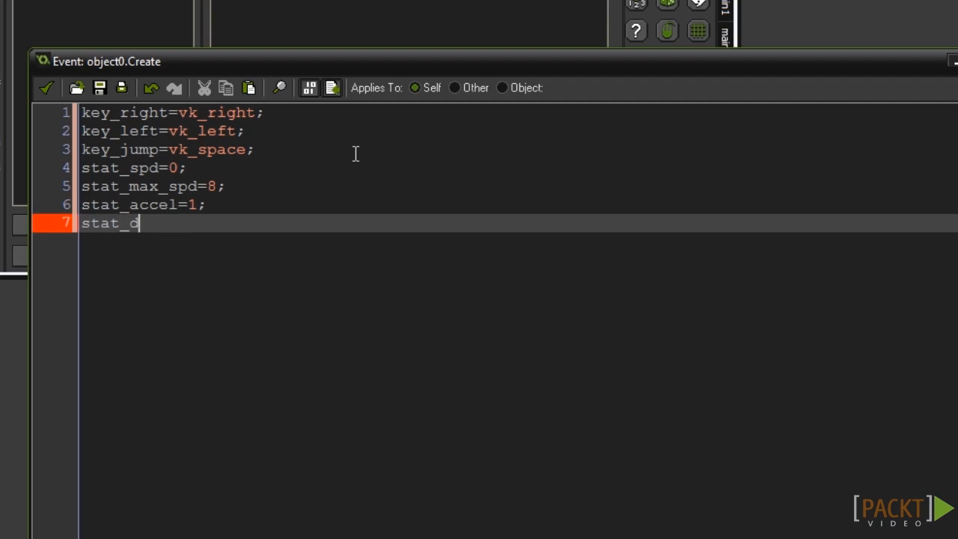
type("eccel=1")
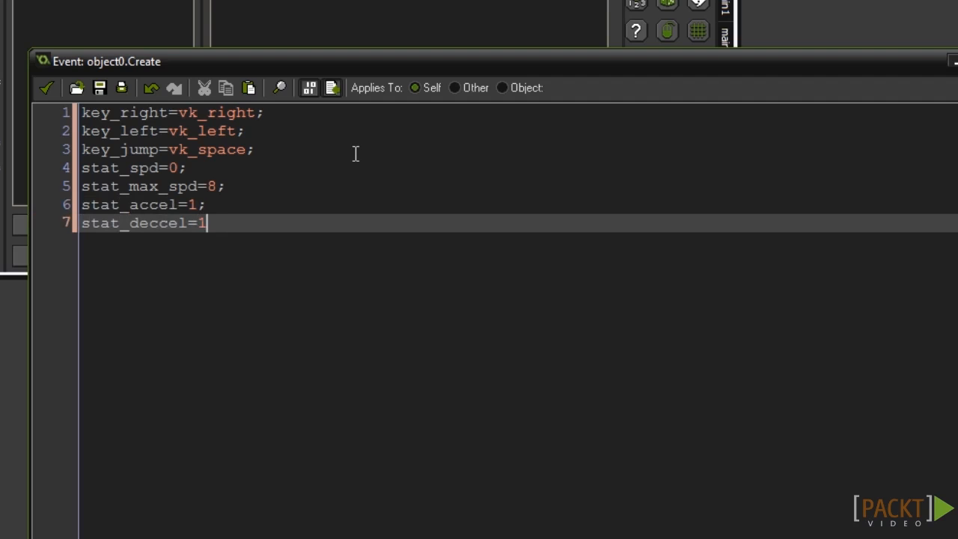
type(";")
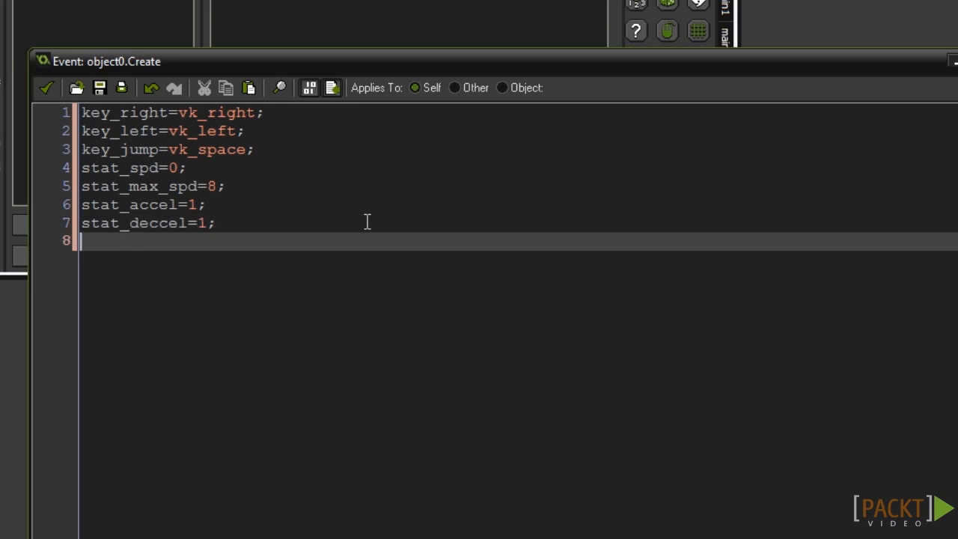
Add stat_jmp=10 and stat_grav=1 as the final Create code lines.
type("stat_j")
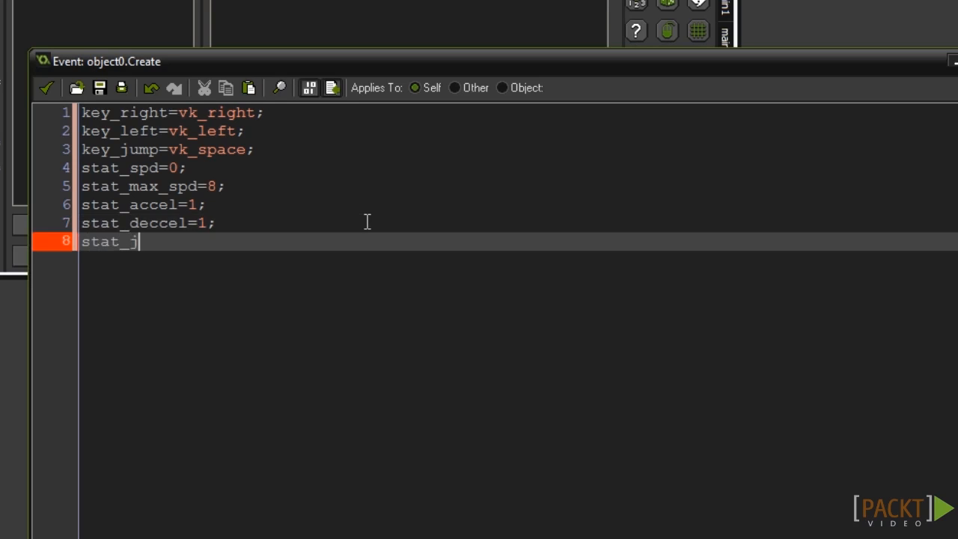
type("mp")
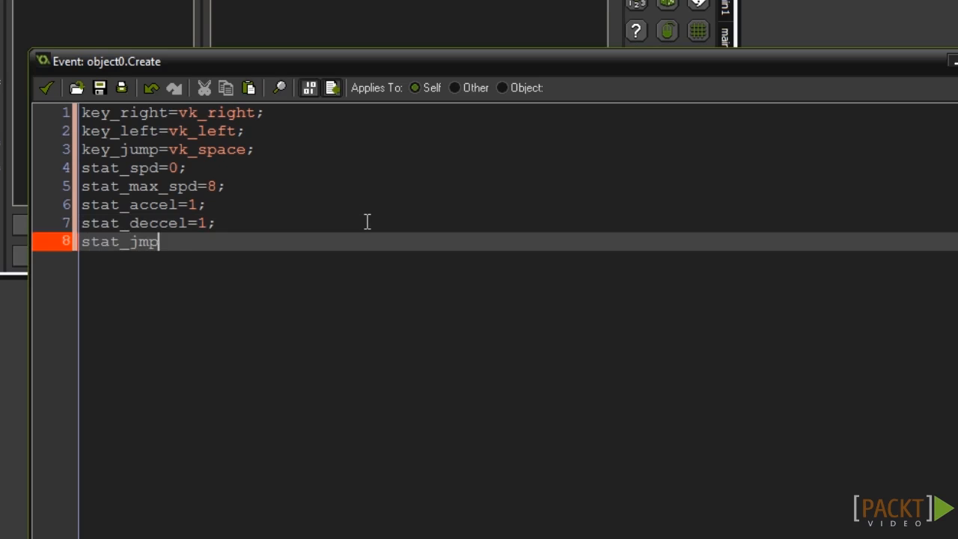
type("=10;")
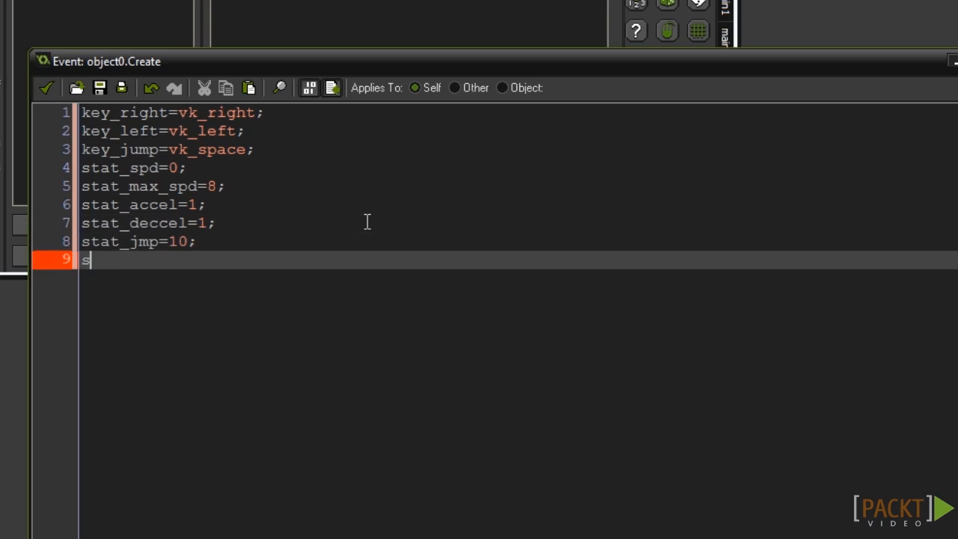
type("tat_gr")
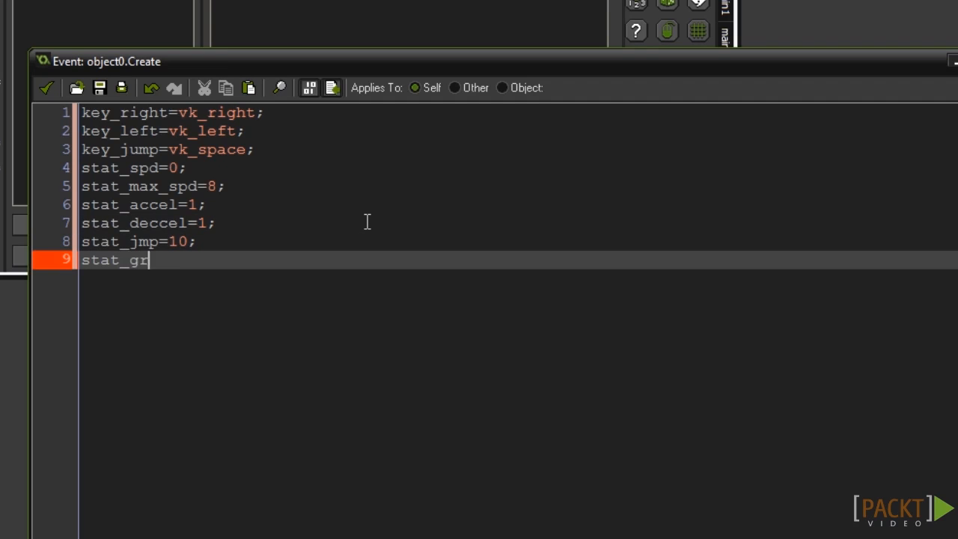
type("av")
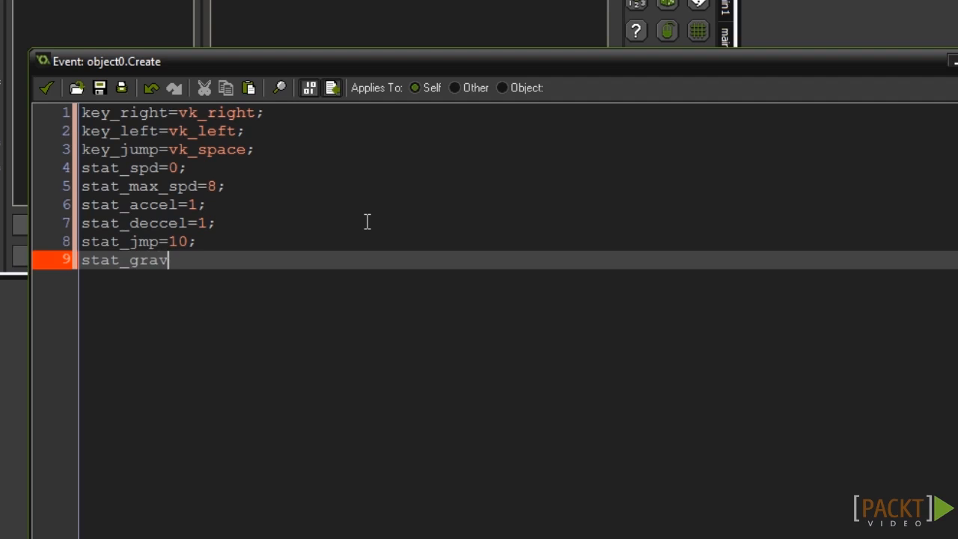
type("=1;")
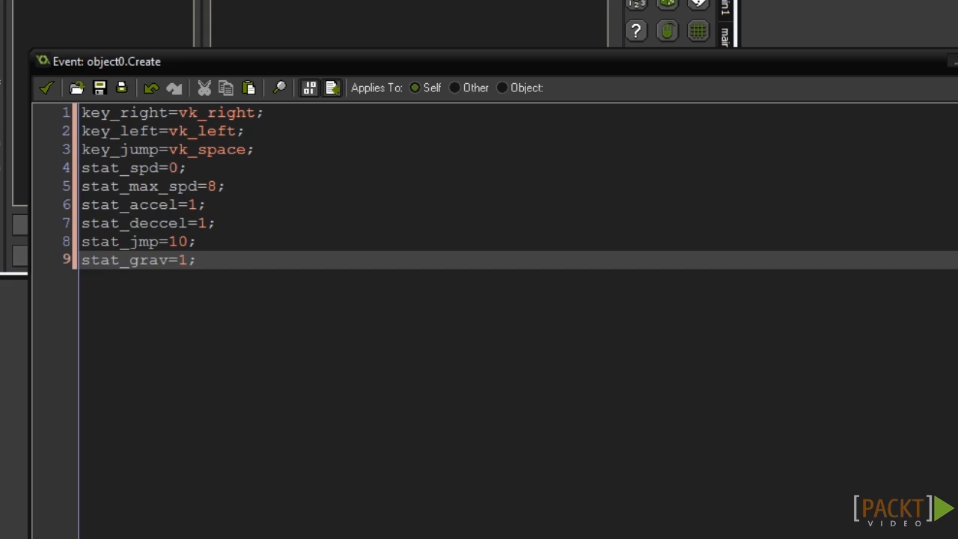
mouse_move(256, 276)
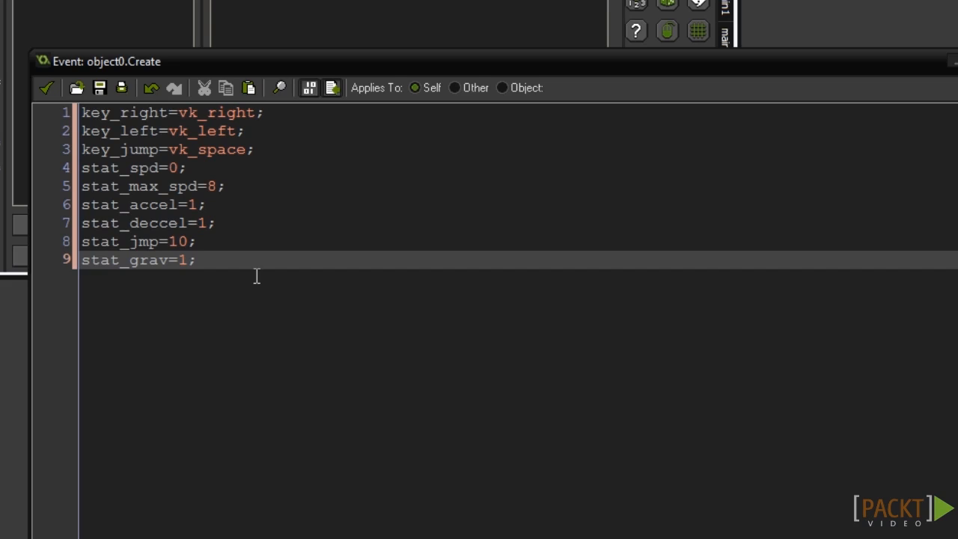